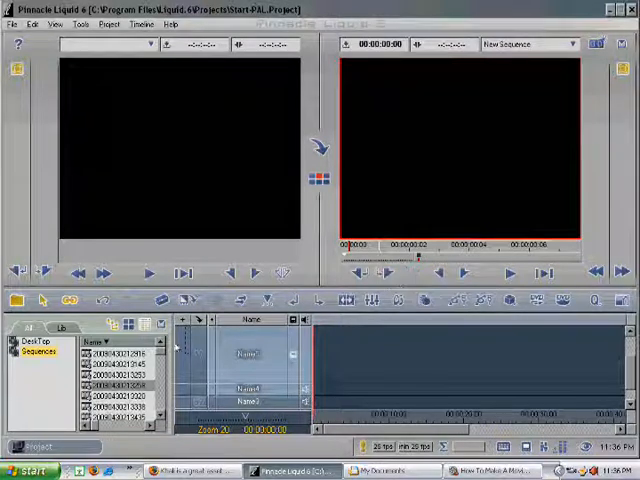
Place the basketball footage clips from the media bin onto the sequence timeline.
{"action": "left_click", "coordinate": [118, 354]}
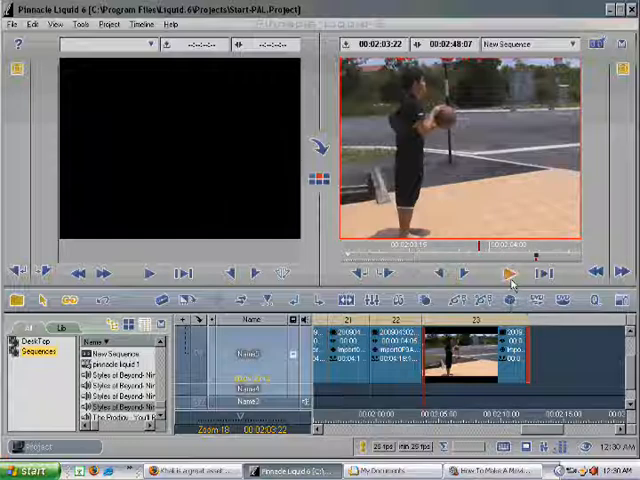
{"action": "left_click", "coordinate": [506, 273]}
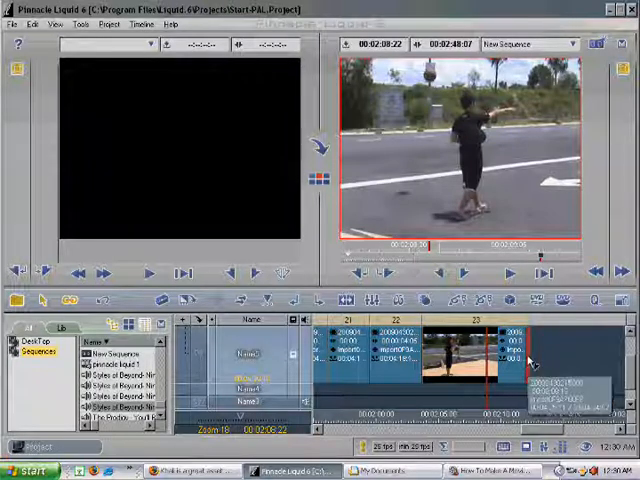
Trim the last basketball clip's out-point shorter and play back to check the ending.
{"action": "left_click_drag", "start_coordinate": [530, 365], "coordinate": [538, 365]}
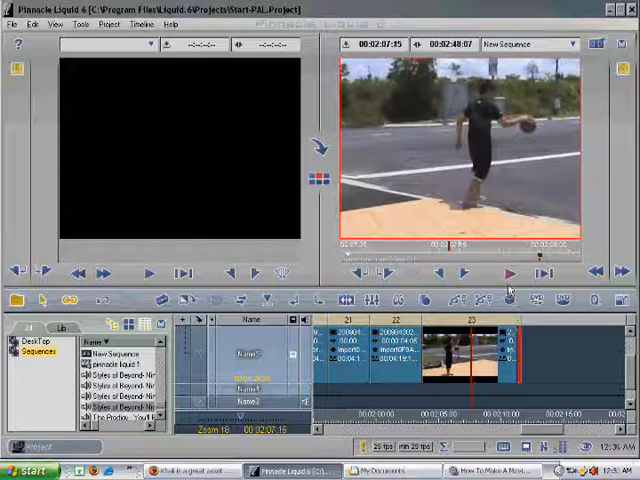
{"action": "left_click", "coordinate": [505, 272]}
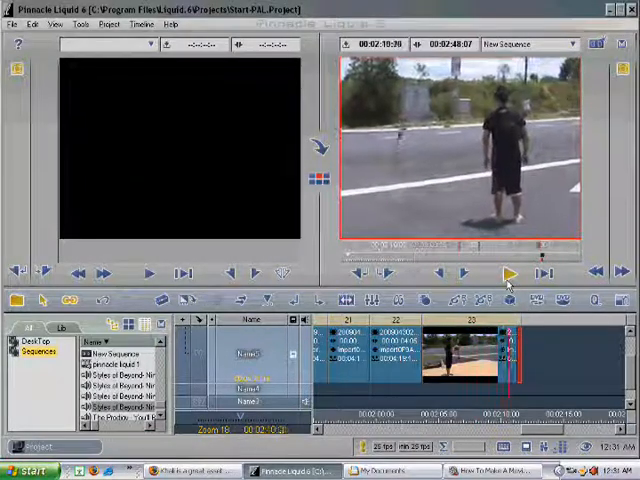
{"action": "left_click", "coordinate": [505, 273]}
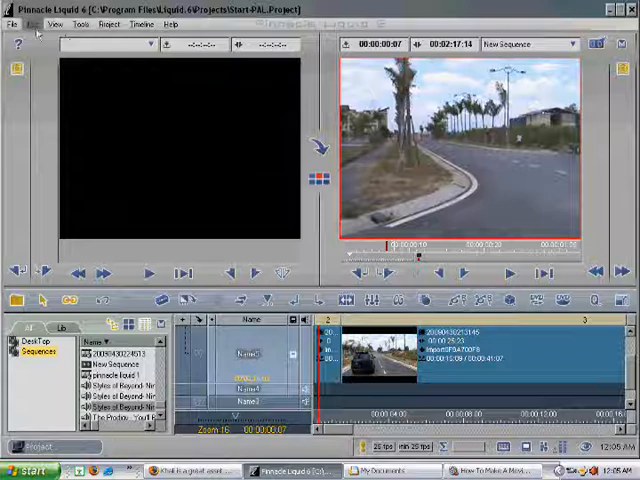
Import a song from the soundtrack folder via File > Import Media.
{"action": "left_click", "coordinate": [30, 24]}
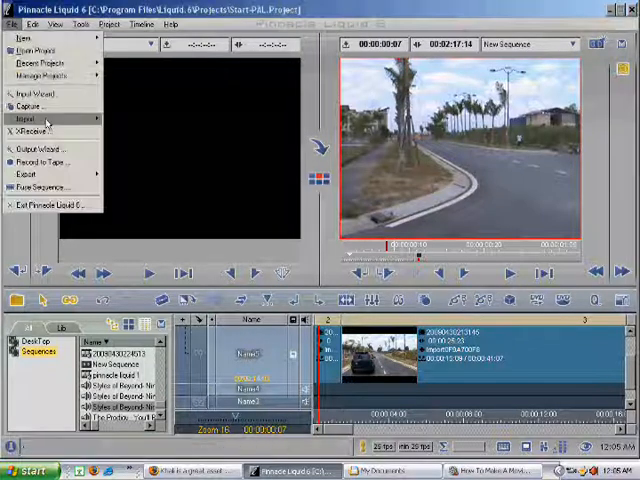
{"action": "left_click", "coordinate": [28, 116]}
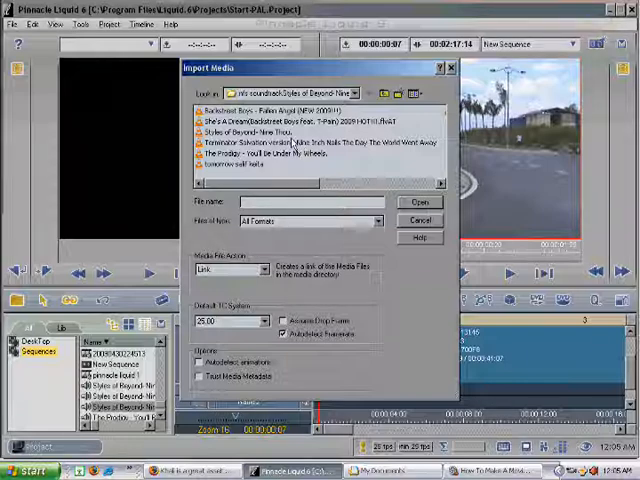
{"action": "left_click", "coordinate": [415, 202]}
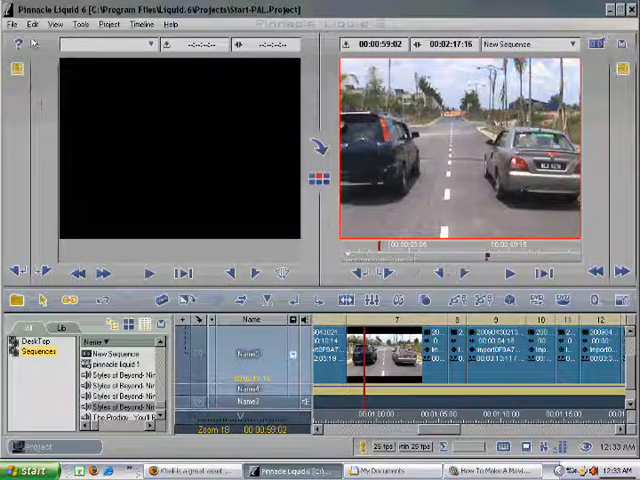
Export the timeline sequence with Windows Media Video as the export format.
{"action": "left_click", "coordinate": [11, 24]}
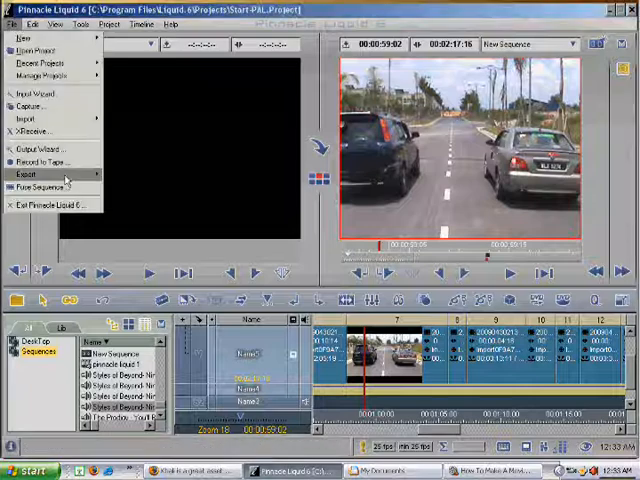
{"action": "left_click", "coordinate": [30, 174]}
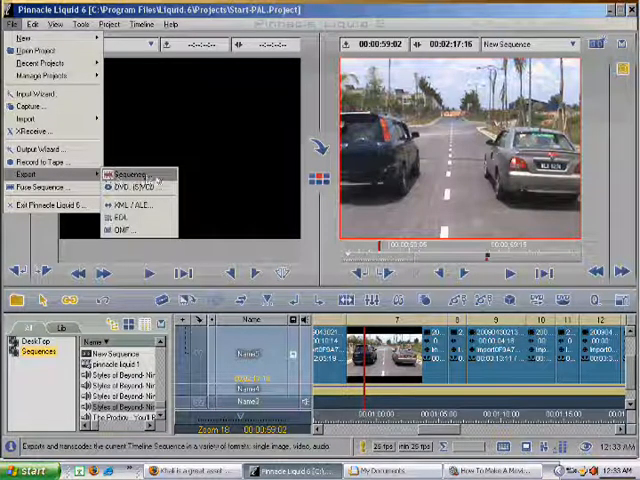
{"action": "left_click", "coordinate": [141, 175]}
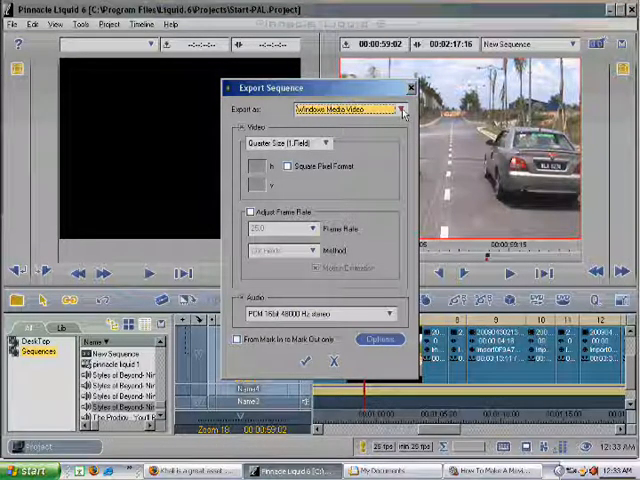
{"action": "left_click", "coordinate": [406, 108]}
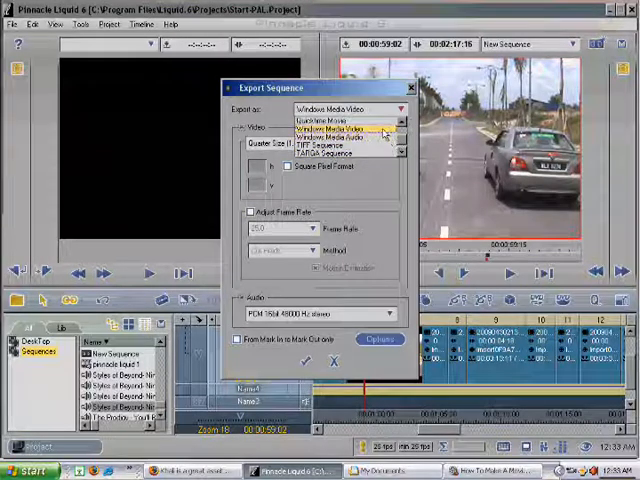
{"action": "left_click", "coordinate": [345, 128]}
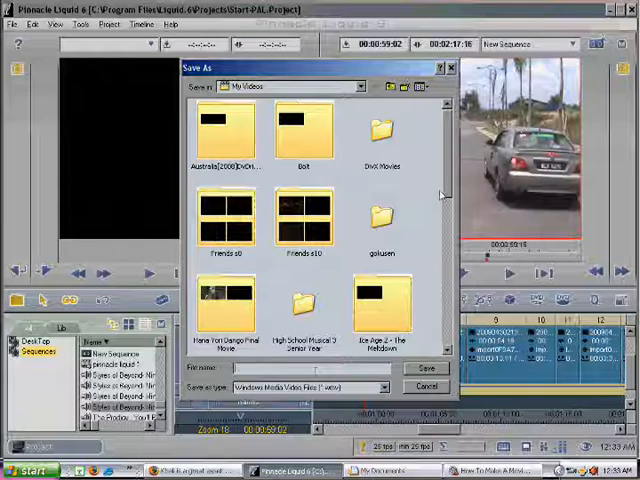
Save the export as 'street race turns bad 2.wmv' to begin rendering.
{"action": "scroll", "scroll_direction": "down", "scroll_amount": 3}
{"action": "type", "text": "street race turns bad 2.wmv"}
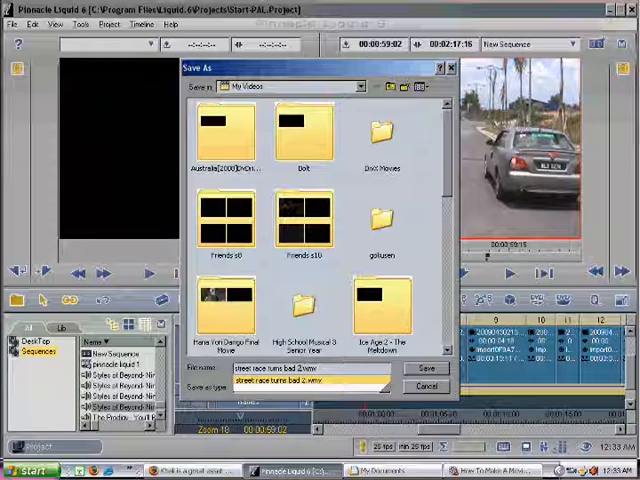
{"action": "left_click", "coordinate": [425, 368]}
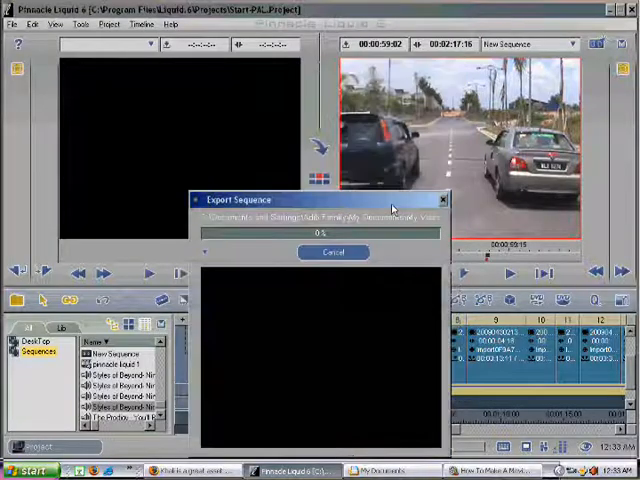